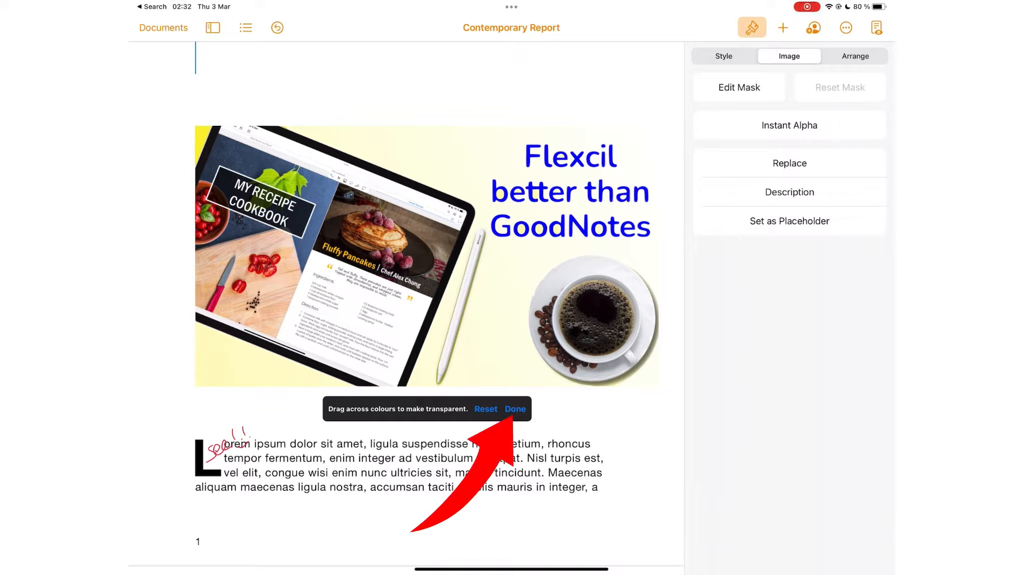
- Confirm Instant Alpha so the cookbook image keeps its transparent, yellow-free background
{"action": "left_click", "coordinate": [516, 409]}
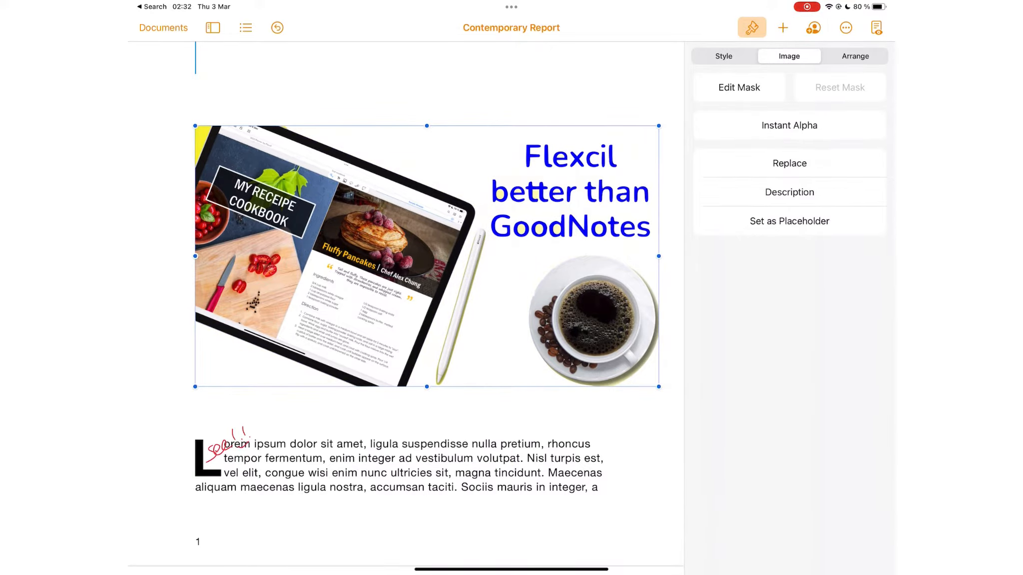
{"action": "left_click", "coordinate": [789, 124]}
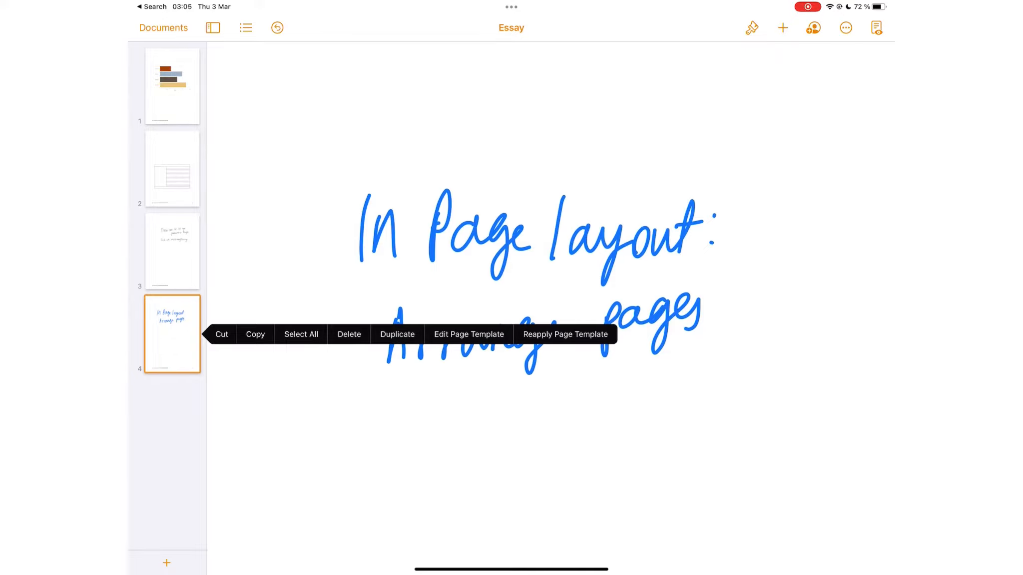
- Edit the Essay's page template with a pink background and an inserted memoji photo
{"action": "left_click", "coordinate": [469, 334]}
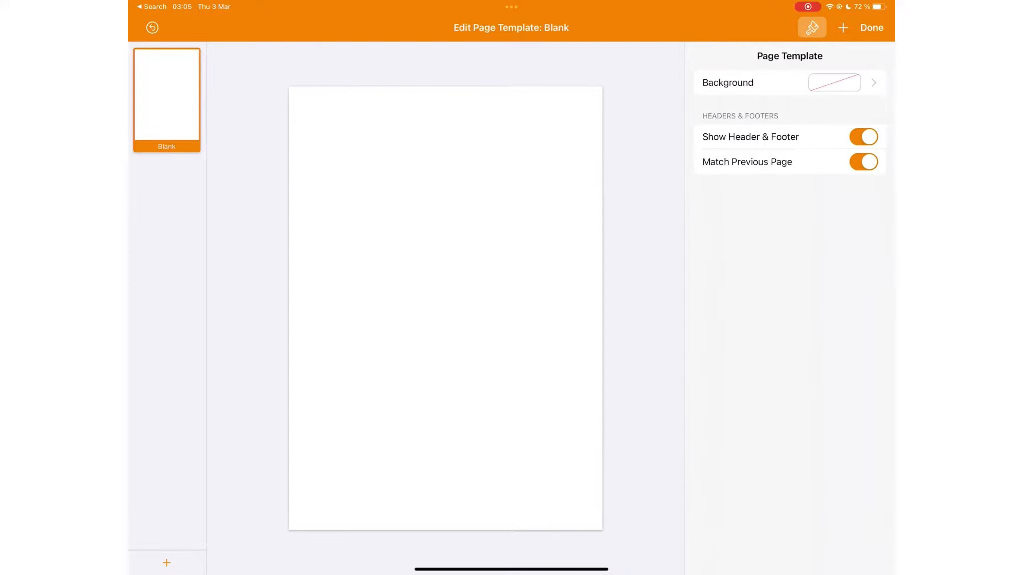
{"action": "left_click", "coordinate": [787, 82]}
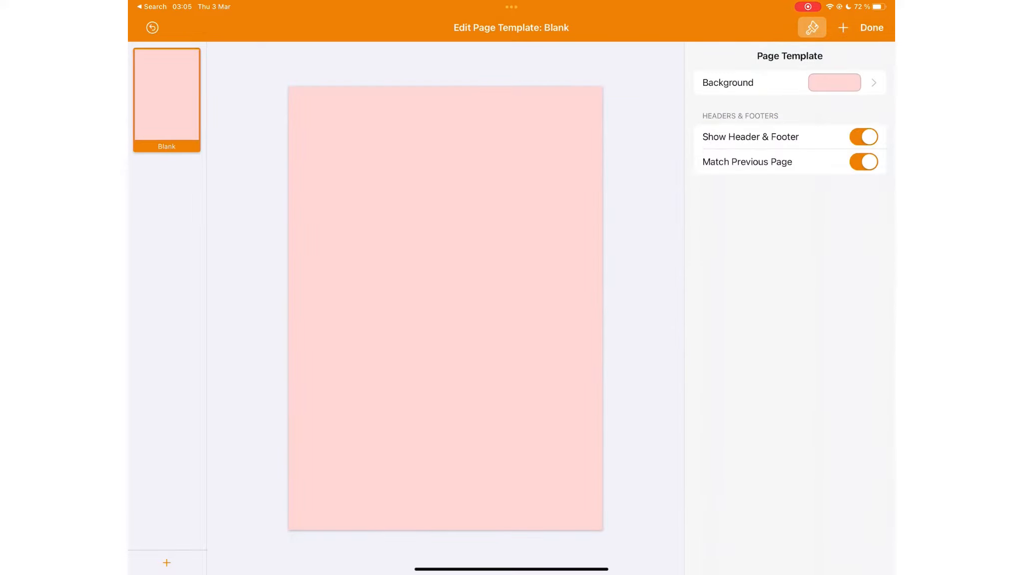
{"action": "left_click", "coordinate": [843, 27]}
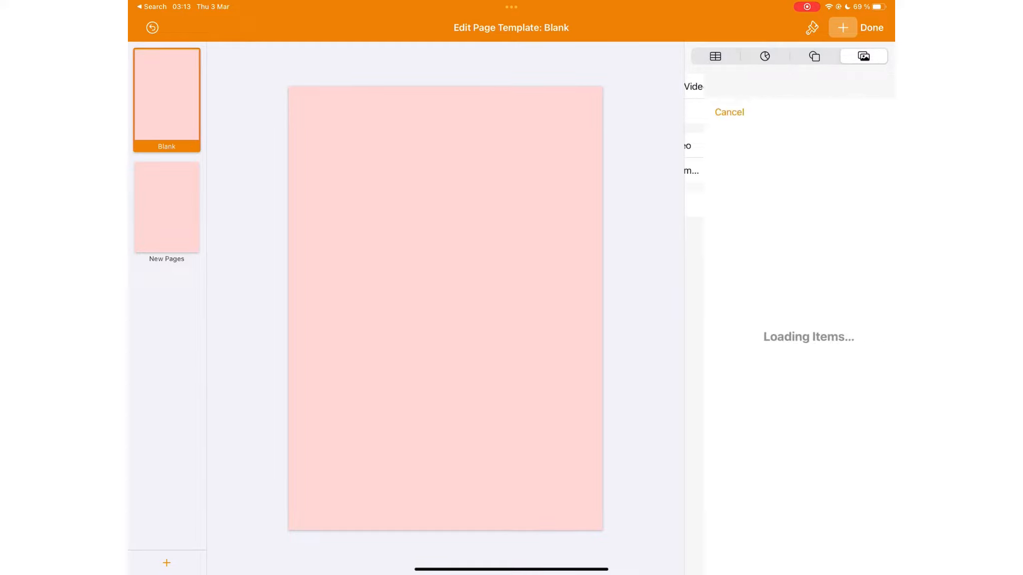
{"action": "left_click", "coordinate": [789, 125]}
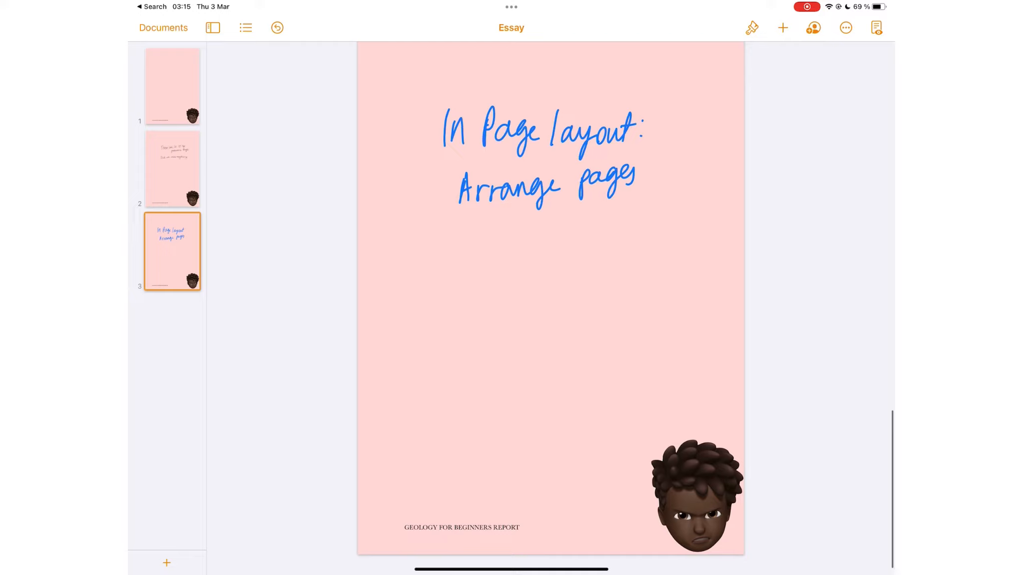
{"action": "left_click", "coordinate": [166, 563]}
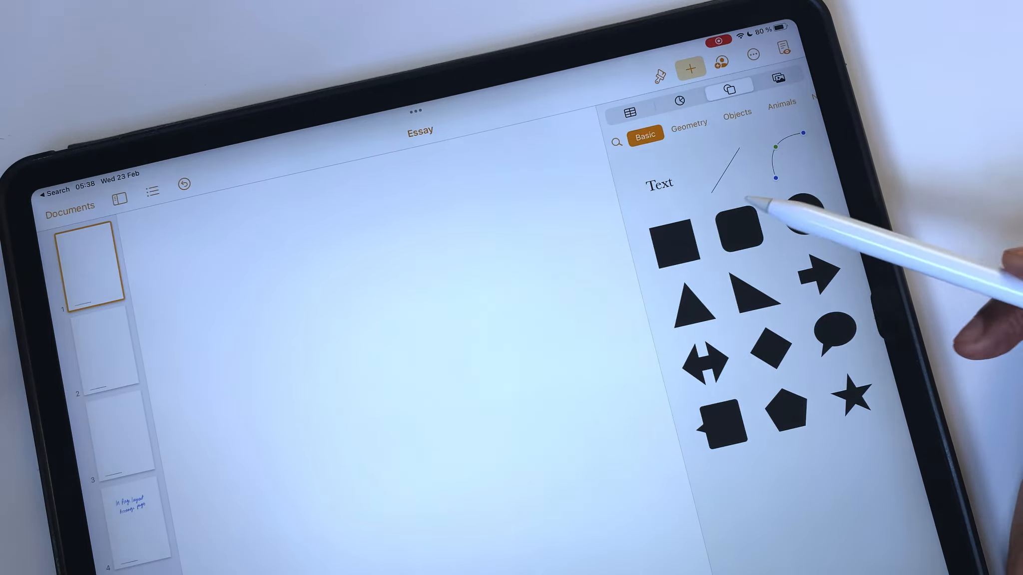
- Search the Science shapes for 'Hum', then show the Interactive chart options
{"action": "left_click", "coordinate": [726, 112]}
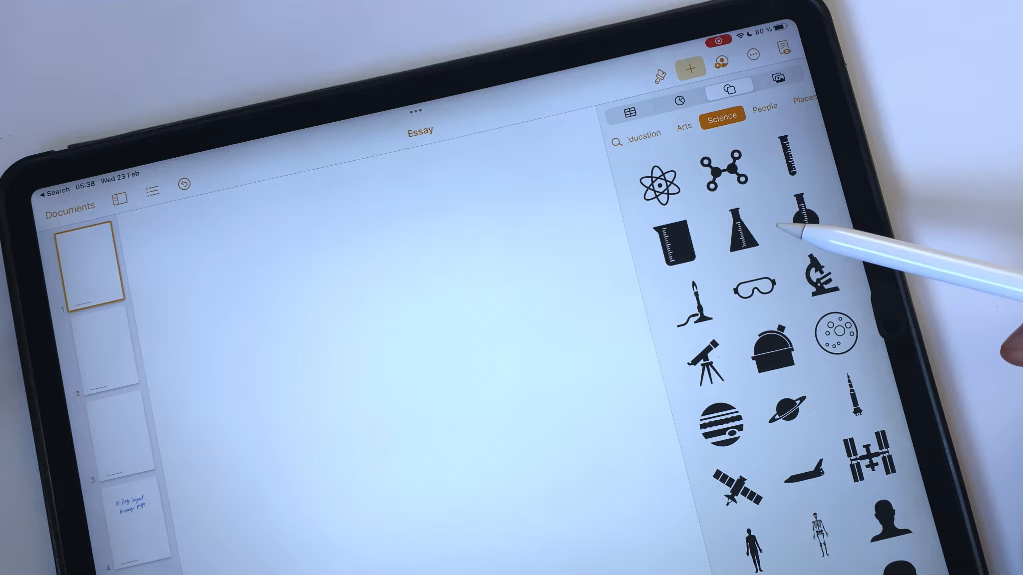
{"action": "left_click", "coordinate": [643, 134]}
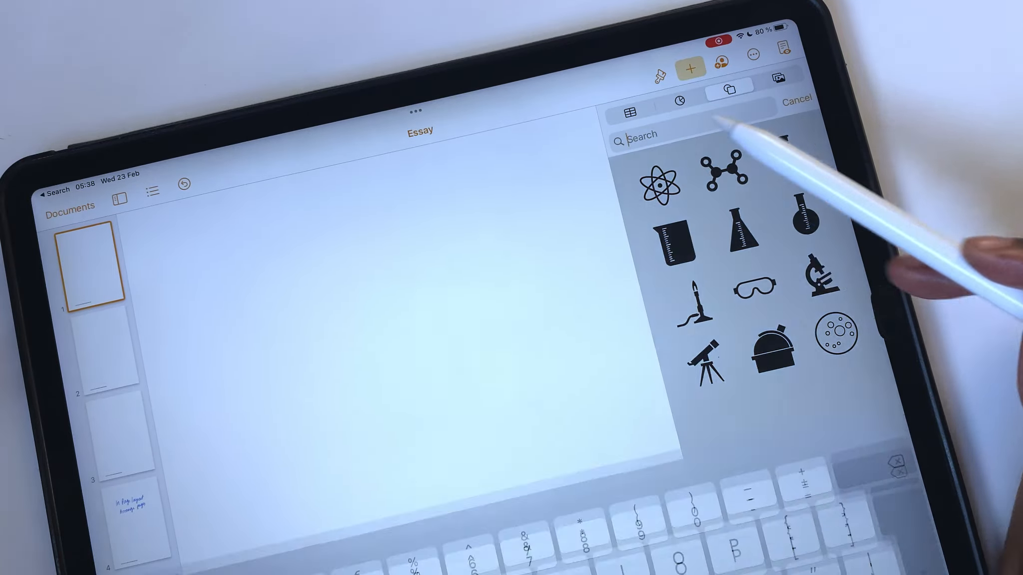
{"action": "type", "text": "Hum"}
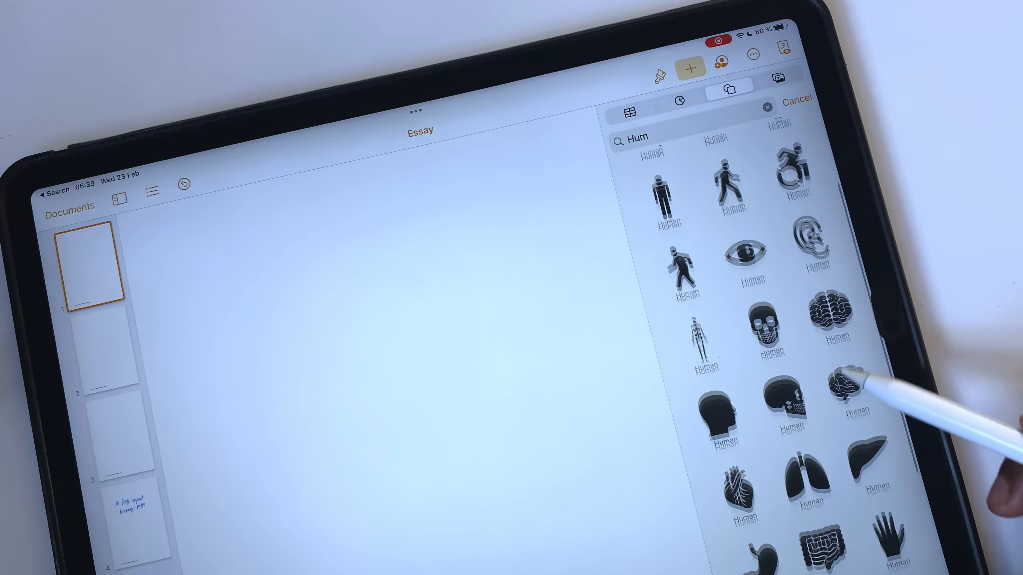
{"action": "left_click", "coordinate": [765, 56]}
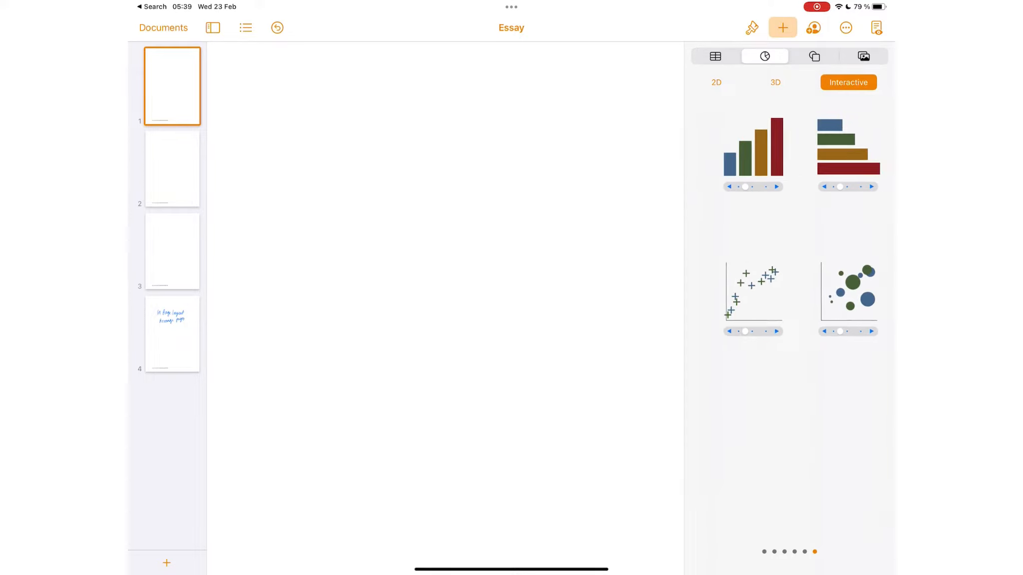
{"action": "left_click", "coordinate": [847, 153]}
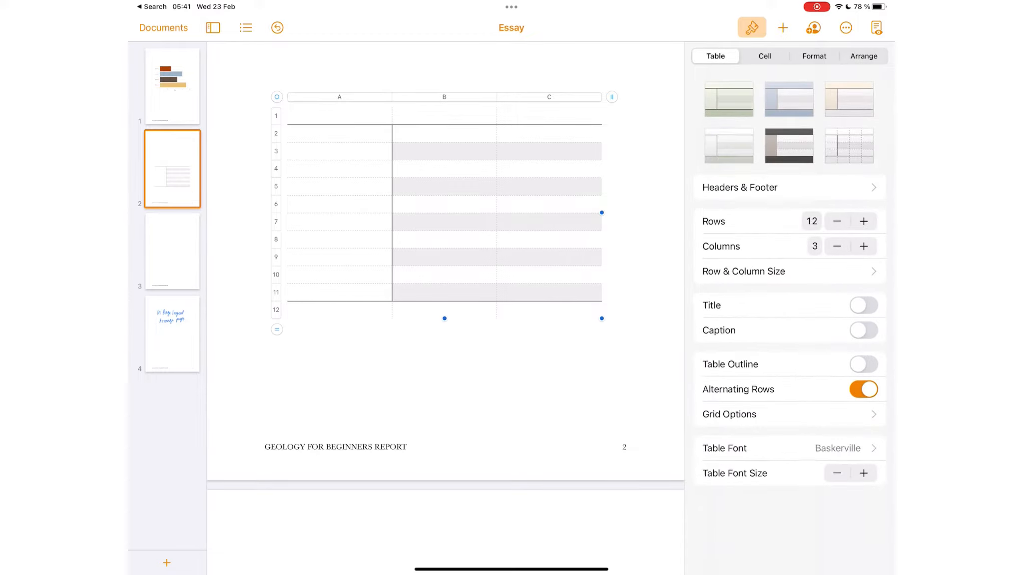
- Review the page-2 table's Cell Border options, then bring up its Text Wrap choices
{"action": "left_click", "coordinate": [765, 56]}
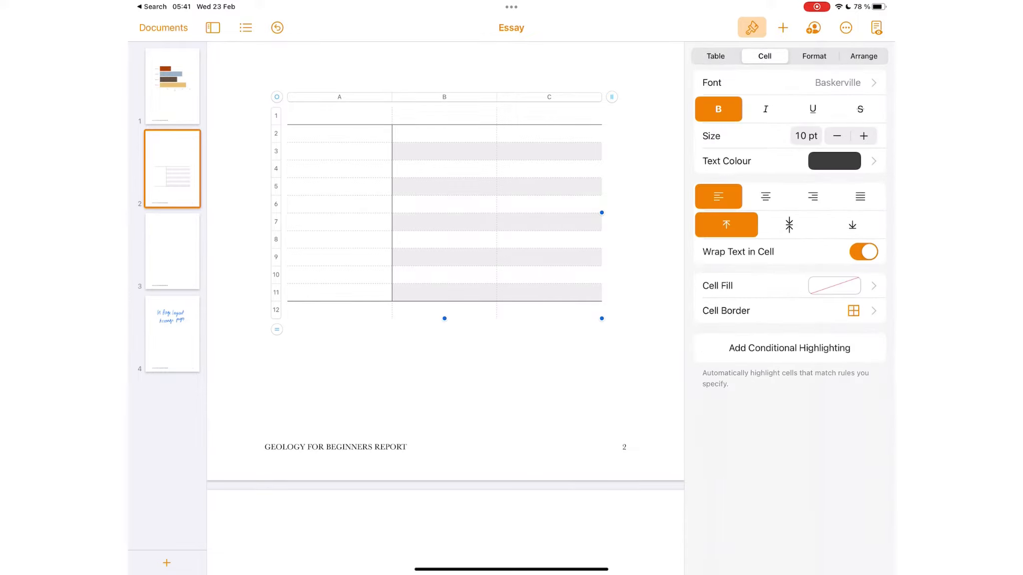
{"action": "left_click", "coordinate": [834, 162]}
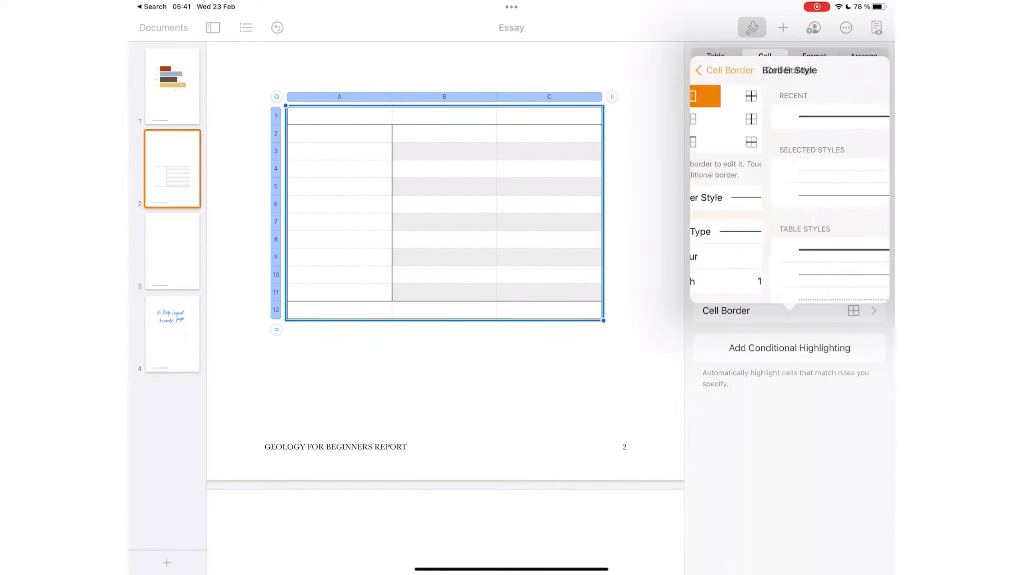
{"action": "left_click", "coordinate": [722, 70]}
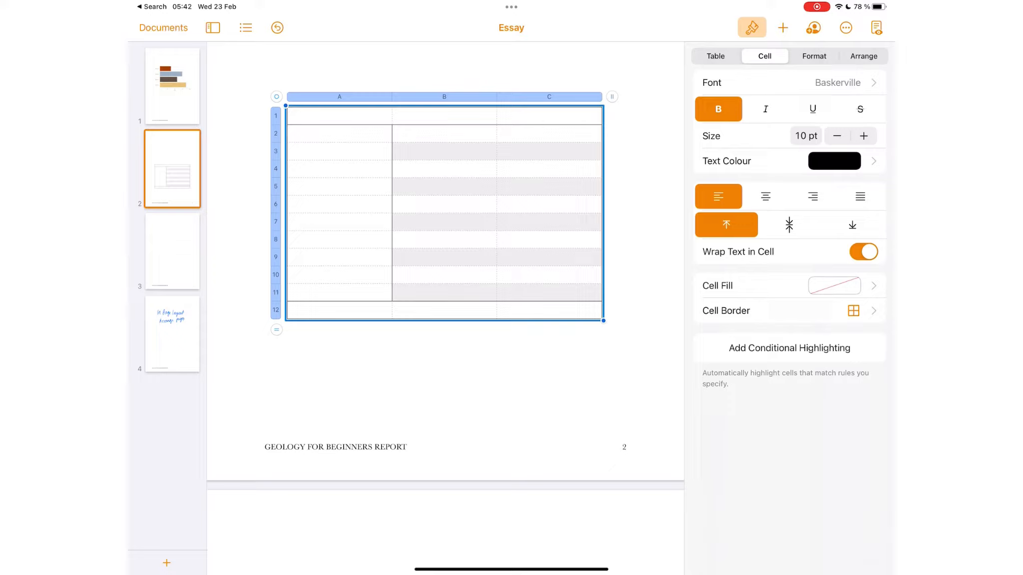
{"action": "left_click", "coordinate": [863, 56]}
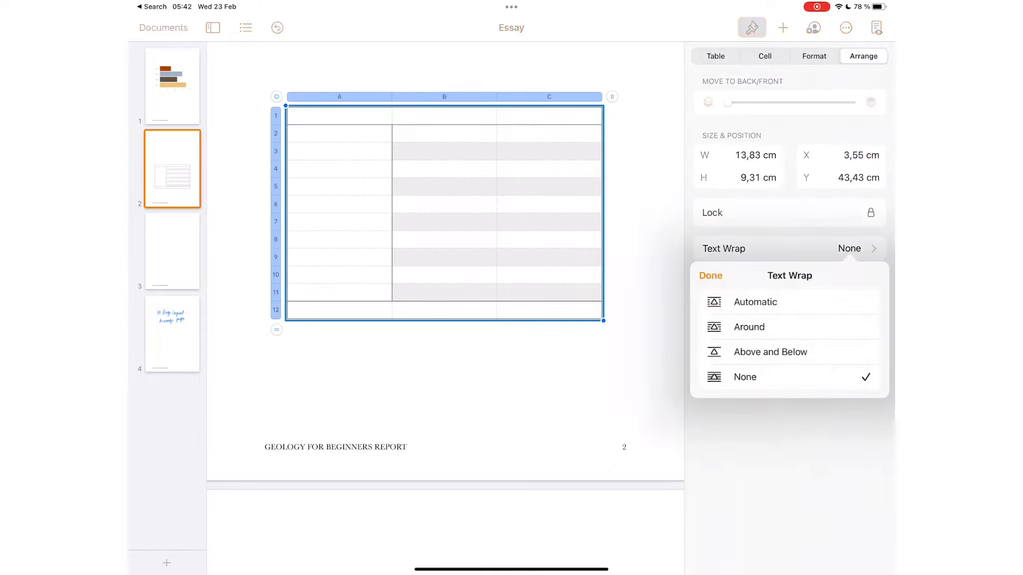
{"action": "left_click", "coordinate": [763, 56]}
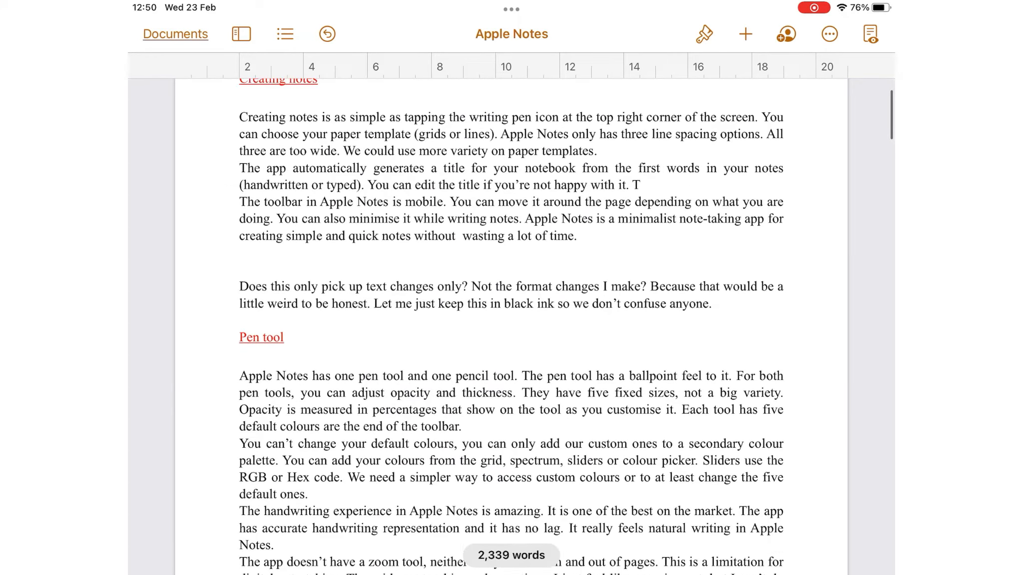
- Type 'The highlighter in Apple Notes is very unique…' into the page-3 text box
{"action": "scroll", "scroll_direction": "down", "scroll_amount": 3}
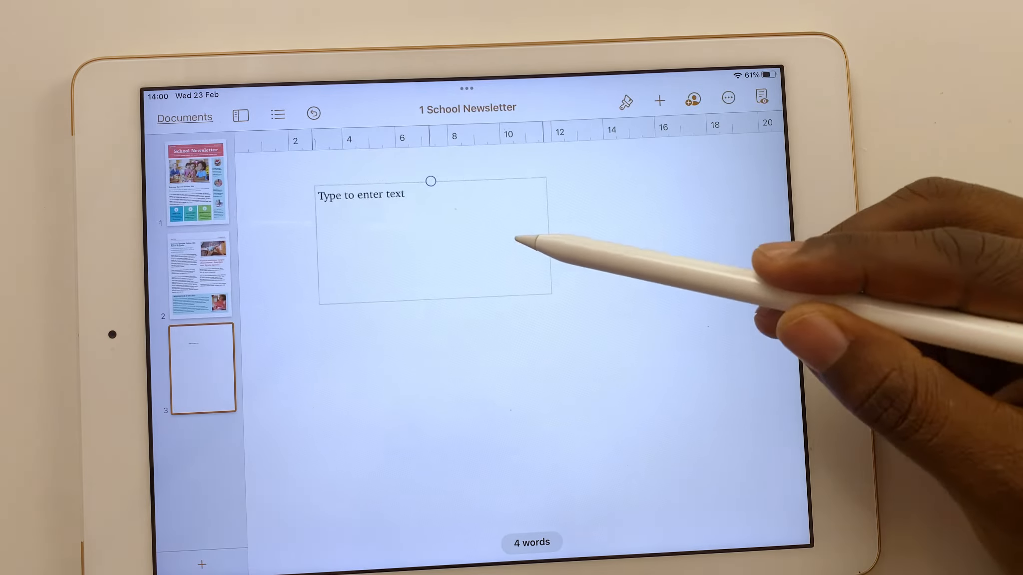
{"action": "type", "text": "The highlighter in Apple Notes is very unique. It doesn't have a traditional highlighter stroke"}
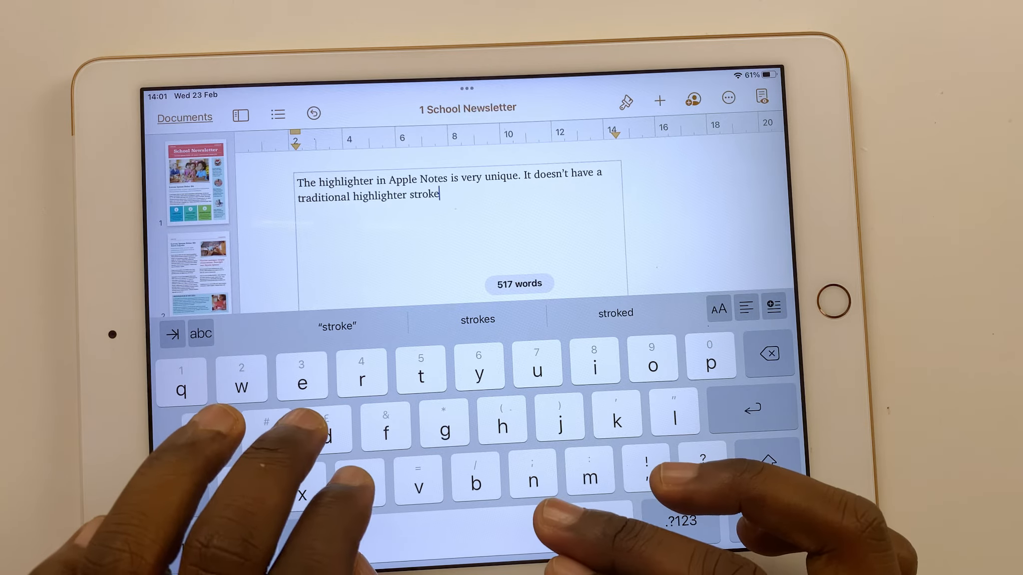
{"action": "type", "text": "look. It look"}
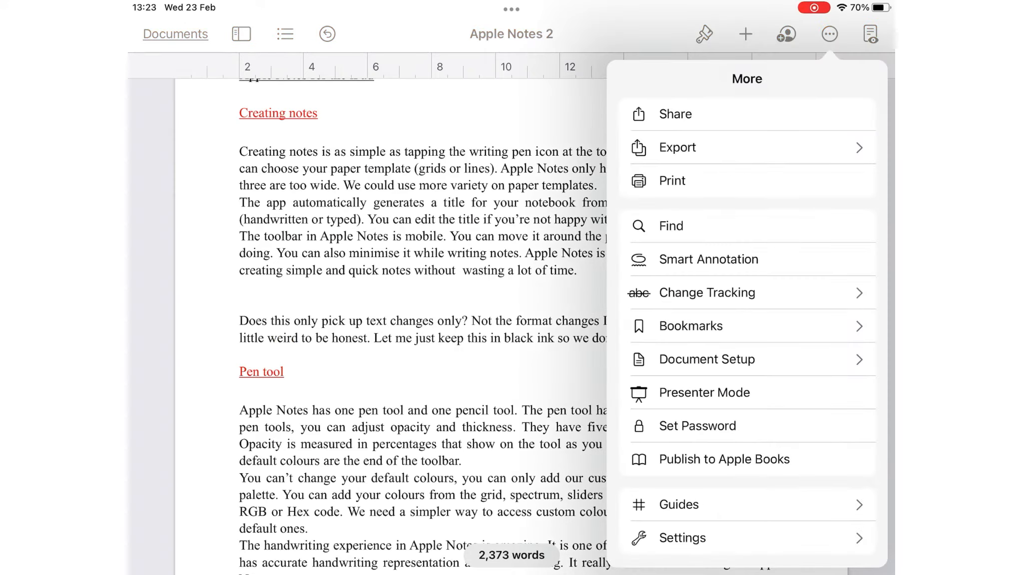
- Switch off Document Body in Document Setup and convert to a page layout document
{"action": "left_click", "coordinate": [706, 359]}
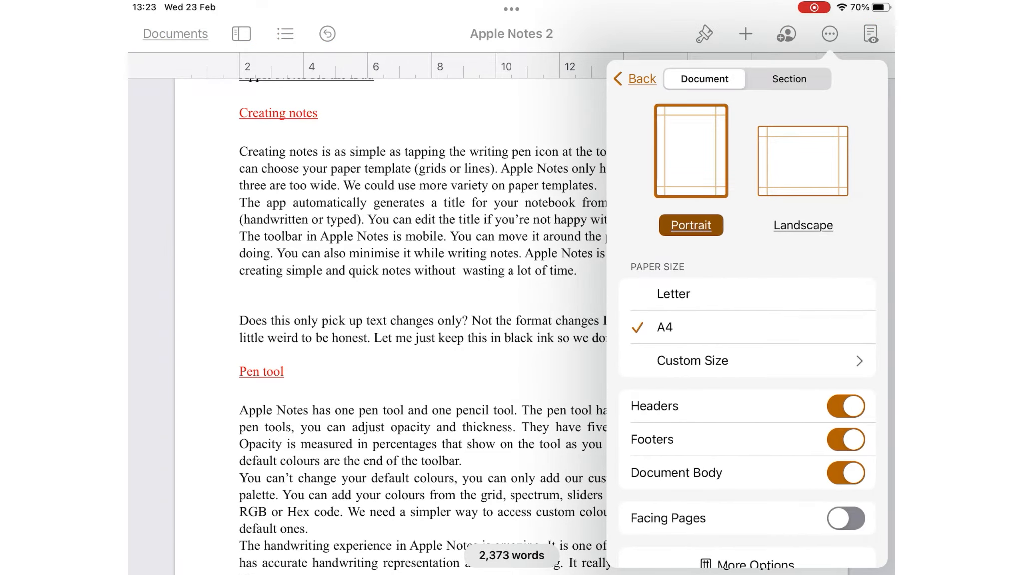
{"action": "scroll", "scroll_direction": "down", "scroll_amount": 3}
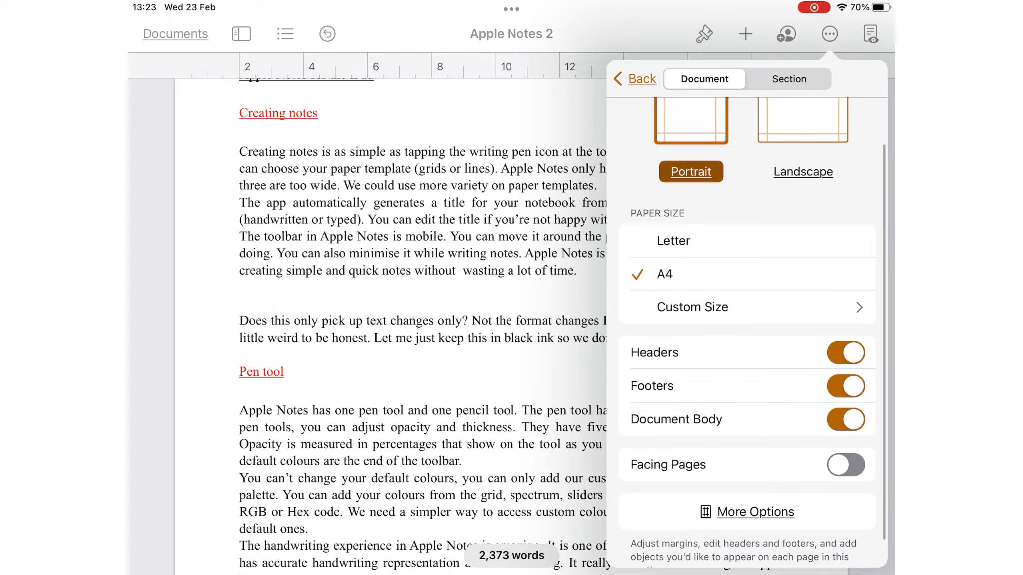
{"action": "left_click", "coordinate": [846, 420]}
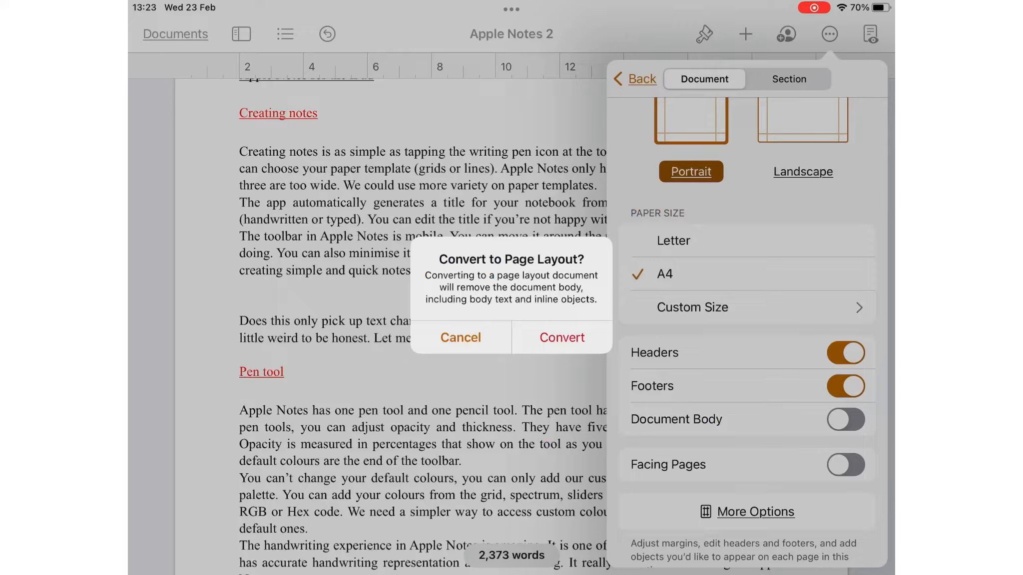
{"action": "left_click", "coordinate": [562, 337]}
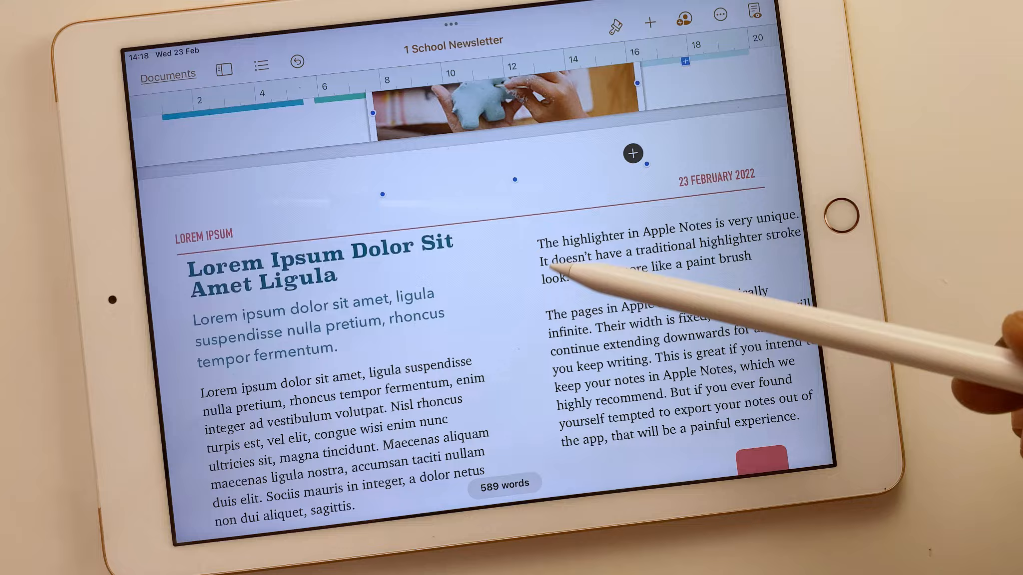
{"action": "scroll", "scroll_direction": "down", "scroll_amount": 3}
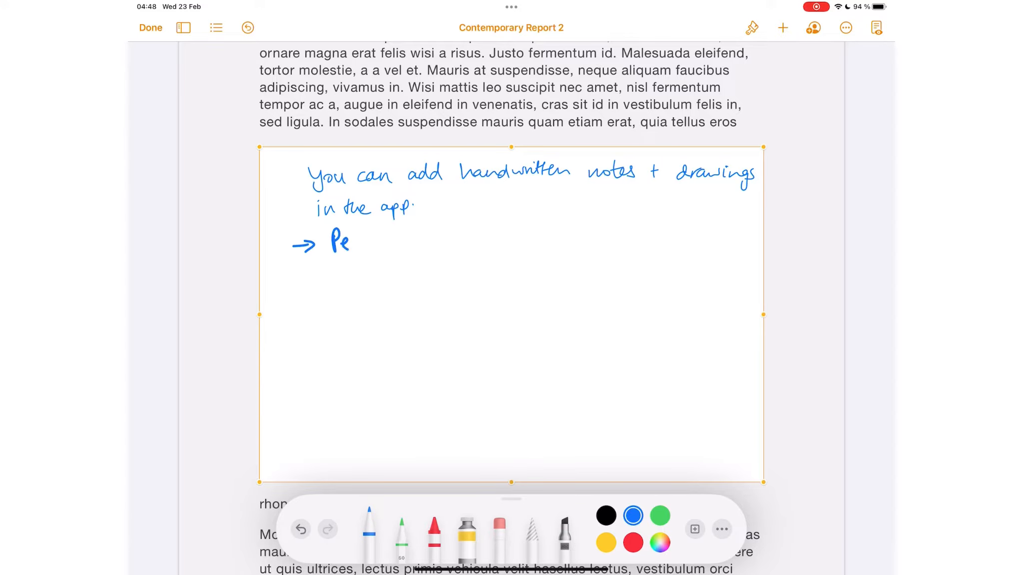
- Add the Pencil and Crayon labels and recolour the selected shapes purple
{"action": "left_click", "coordinate": [659, 515]}
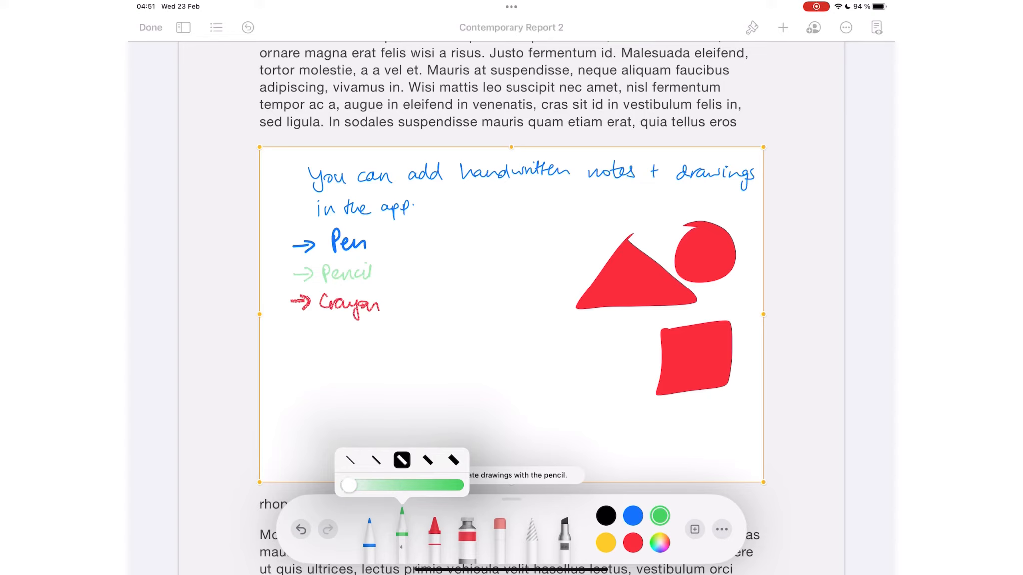
{"action": "left_click", "coordinate": [468, 539]}
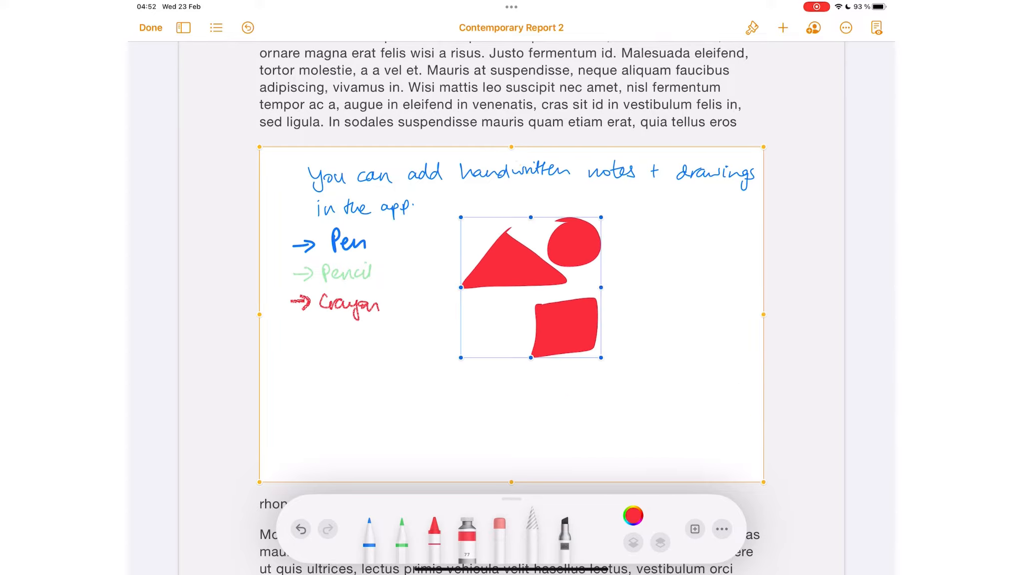
{"action": "left_click", "coordinate": [632, 516]}
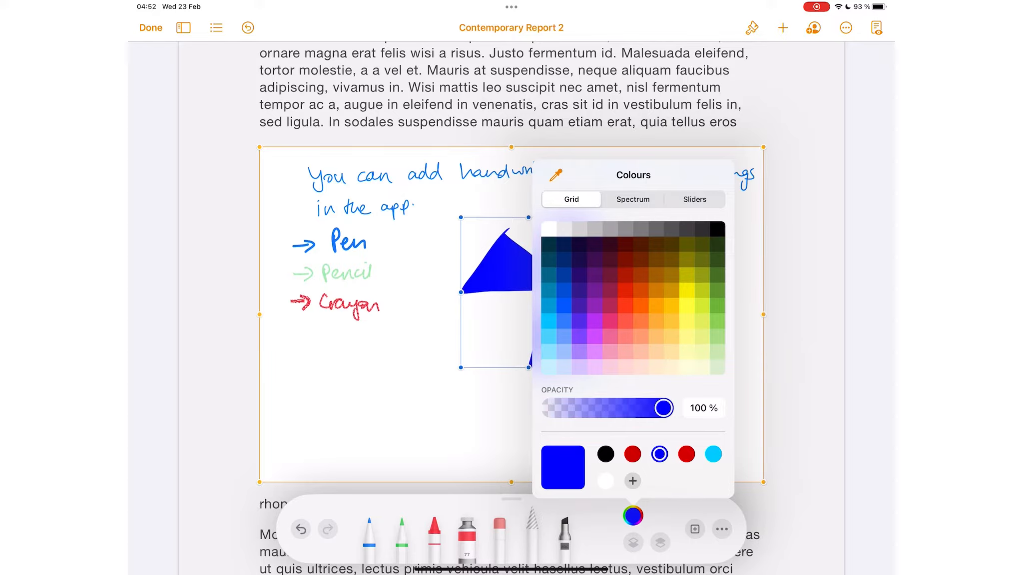
{"action": "left_click", "coordinate": [578, 321]}
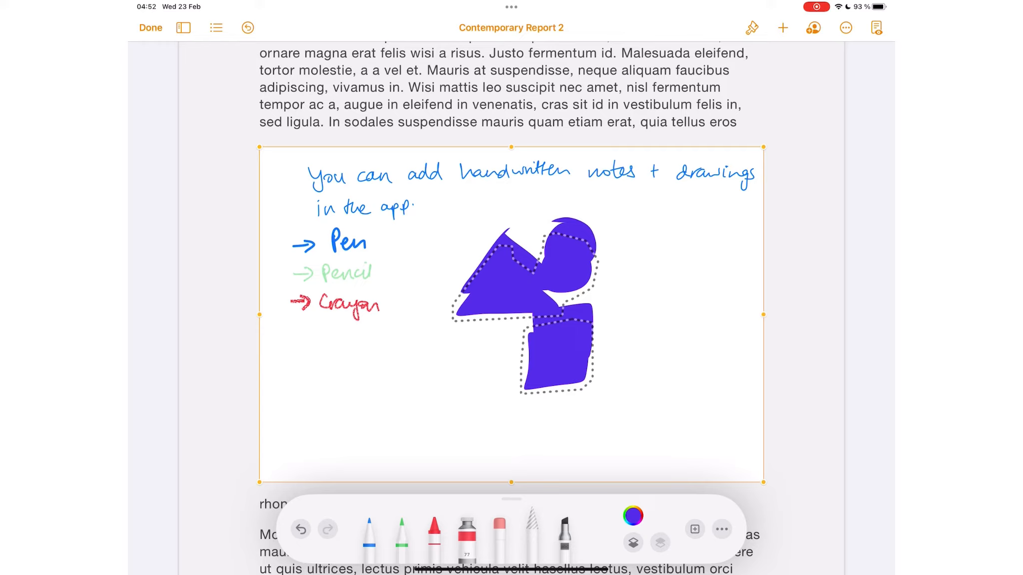
{"action": "left_click", "coordinate": [626, 284]}
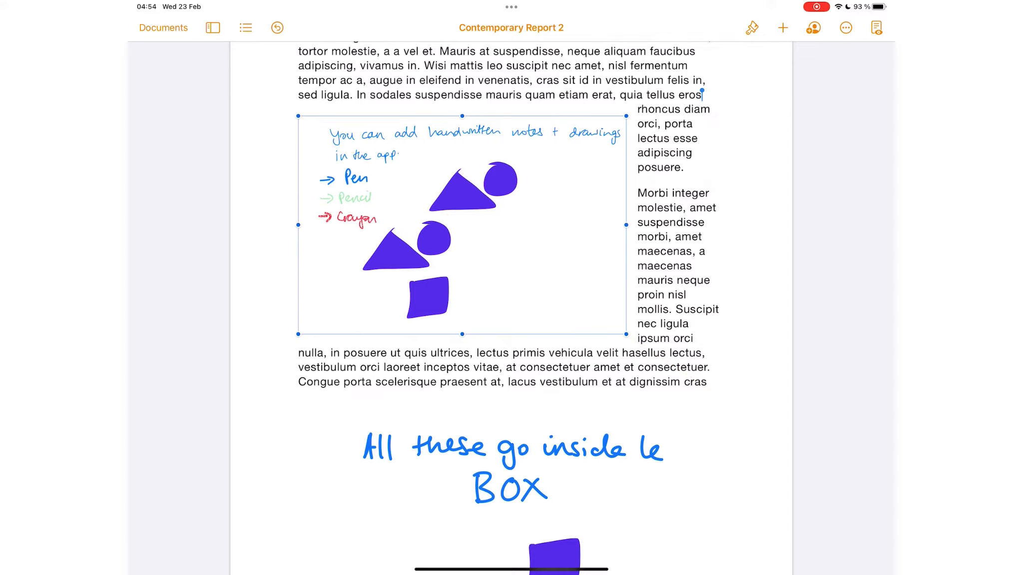
- Turn off Constrain Proportions, rotate the drawing 25°, and set Text Wrap back to Around
{"action": "left_click", "coordinate": [751, 27]}
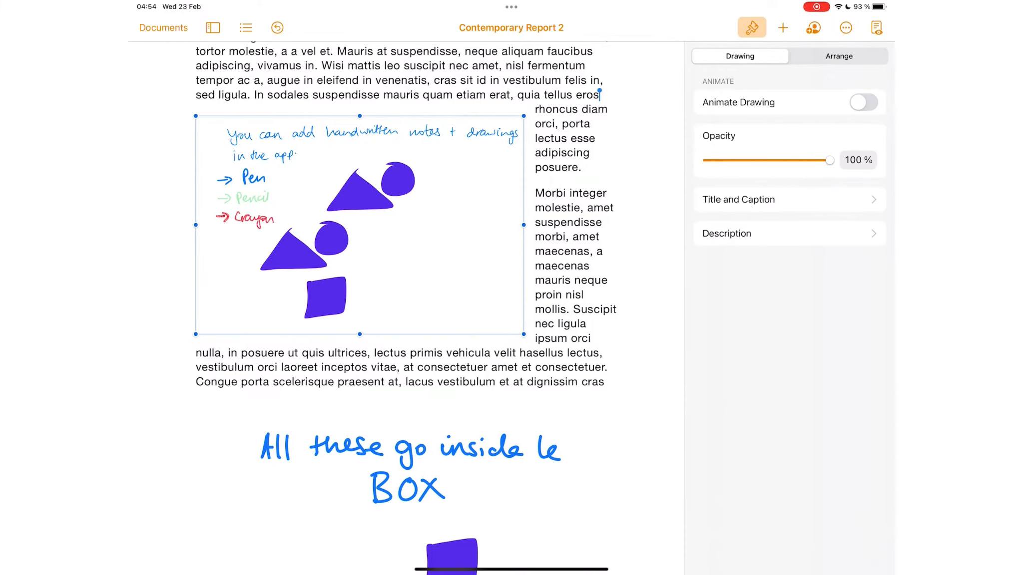
{"action": "left_click", "coordinate": [839, 56]}
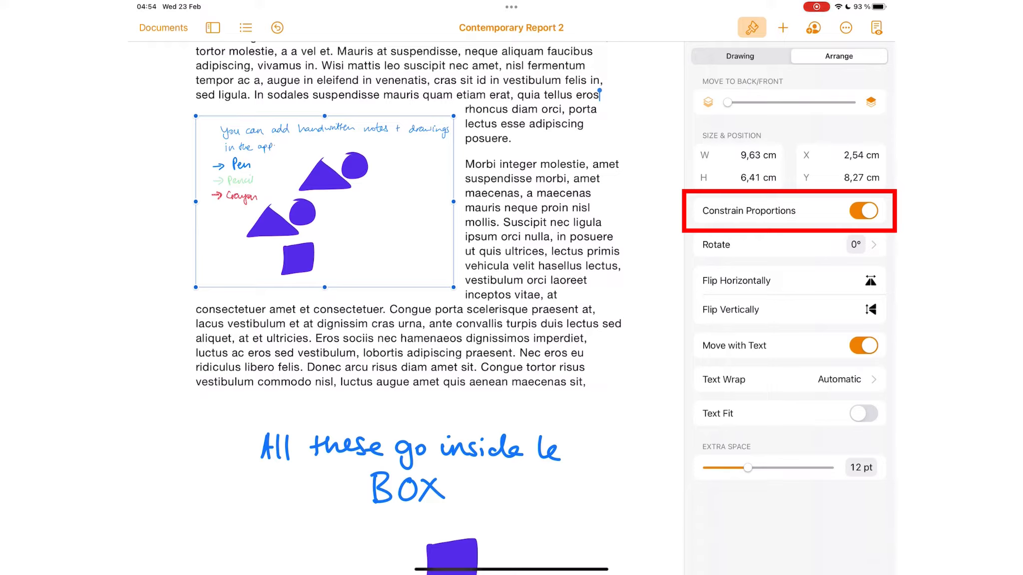
{"action": "left_click", "coordinate": [863, 211]}
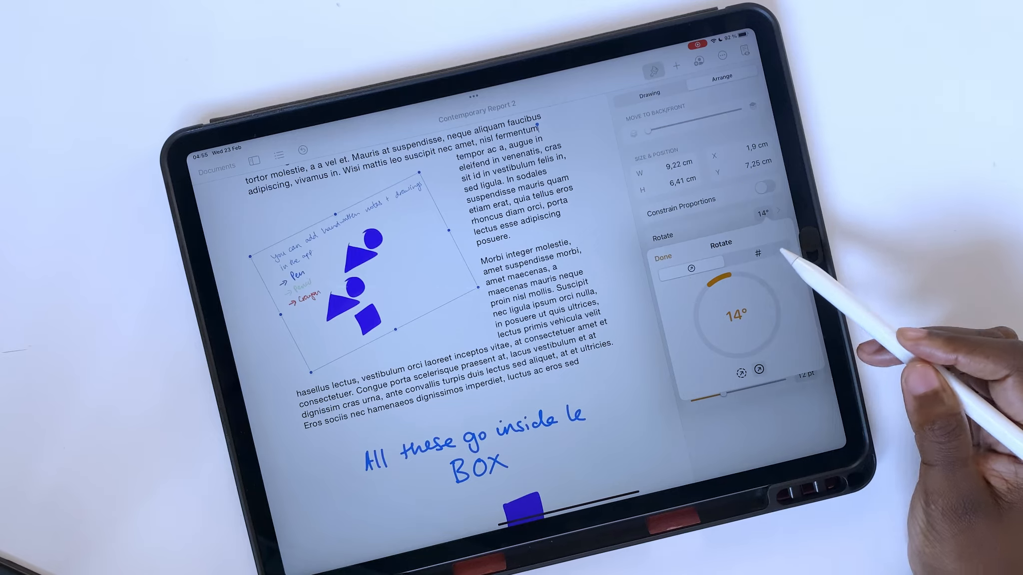
{"action": "left_click", "coordinate": [757, 253]}
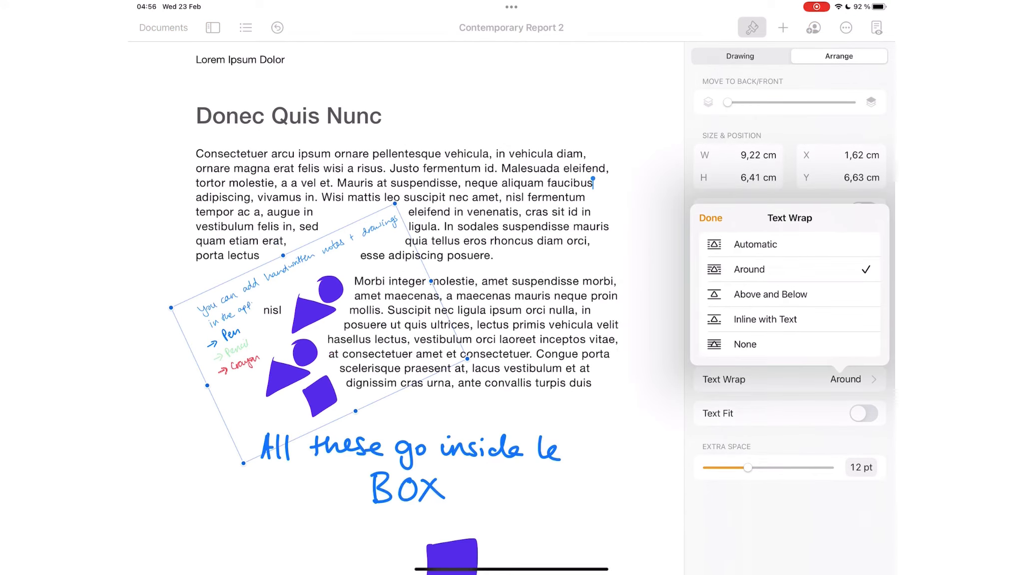
{"action": "left_click", "coordinate": [765, 320]}
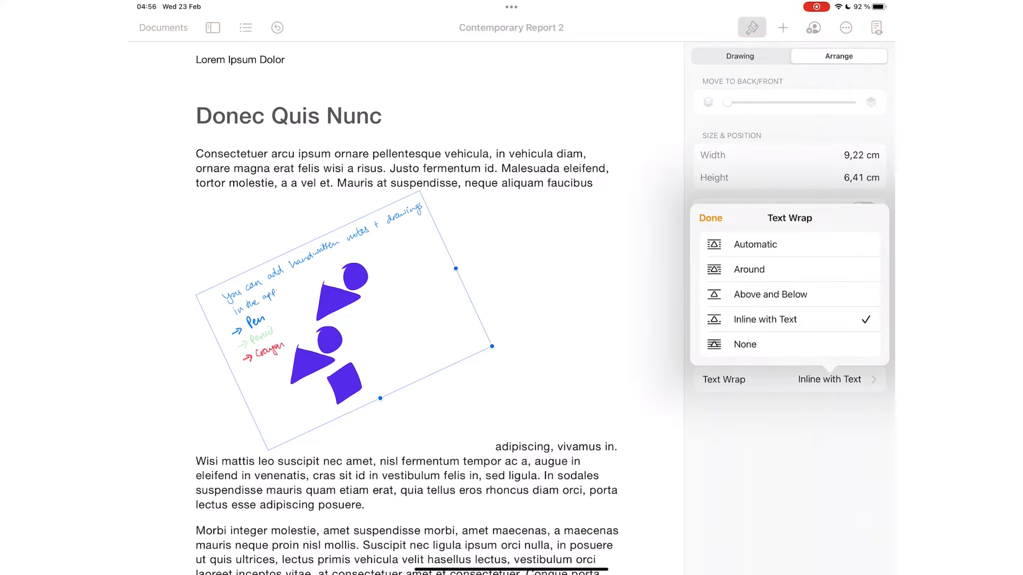
{"action": "left_click", "coordinate": [748, 269]}
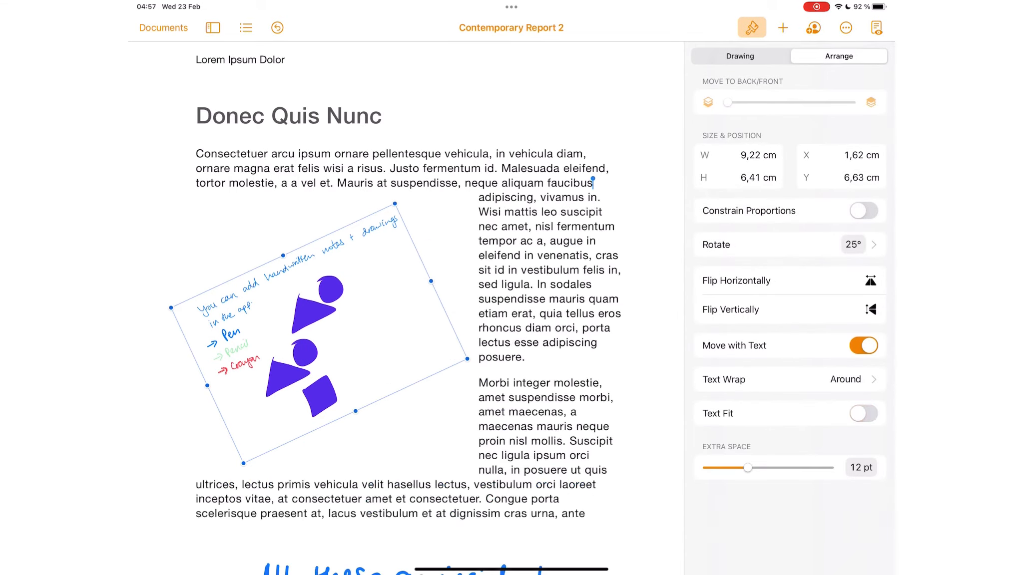
{"action": "left_click", "coordinate": [864, 414]}
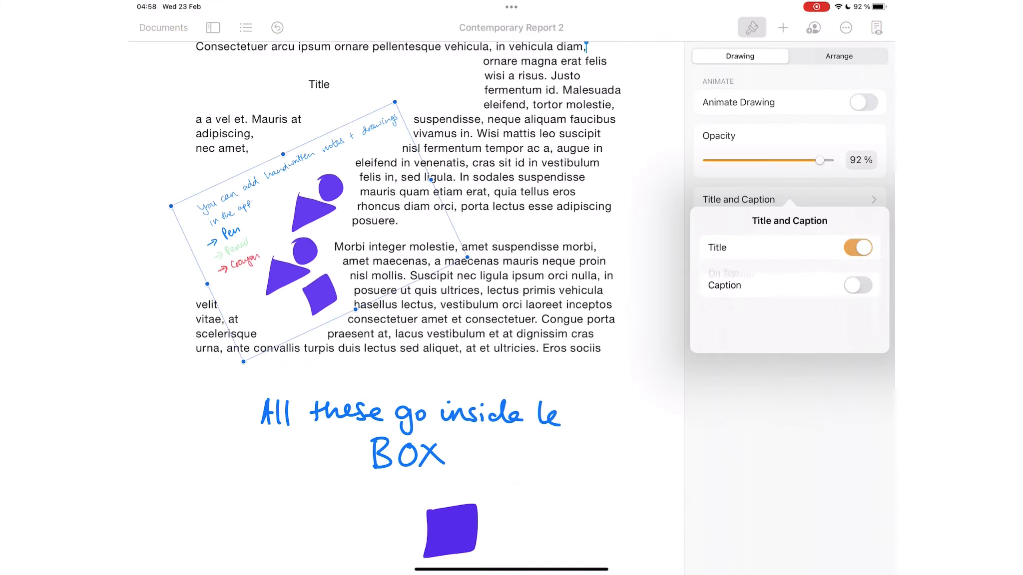
- Add a title and caption with bold 'Pages', then enable looped animation and play it
{"action": "left_click", "coordinate": [858, 247]}
{"action": "type", "text": "This is an example of how to add captions in Pages"}
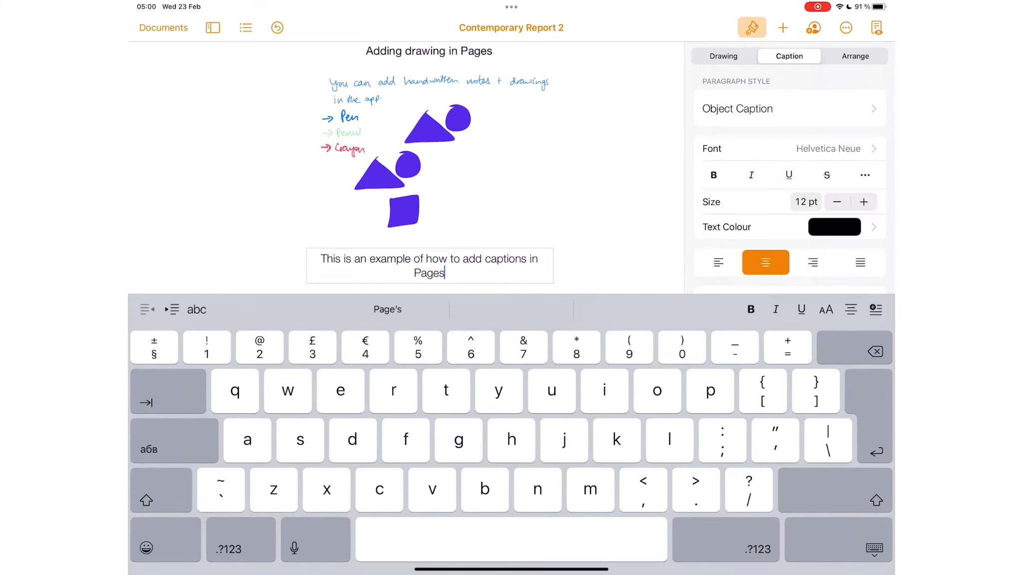
{"action": "double_click", "coordinate": [428, 273]}
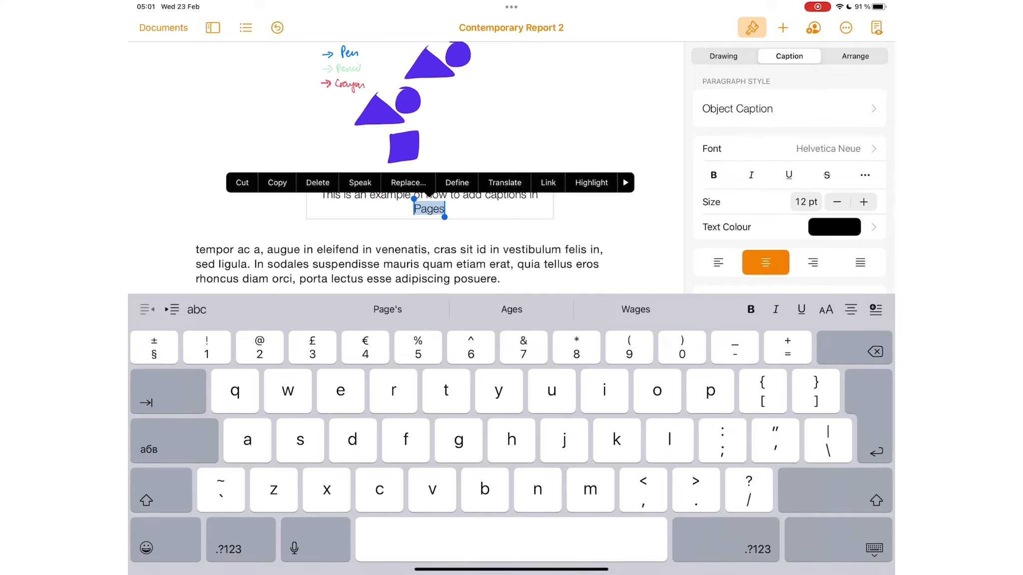
{"action": "left_click", "coordinate": [714, 175]}
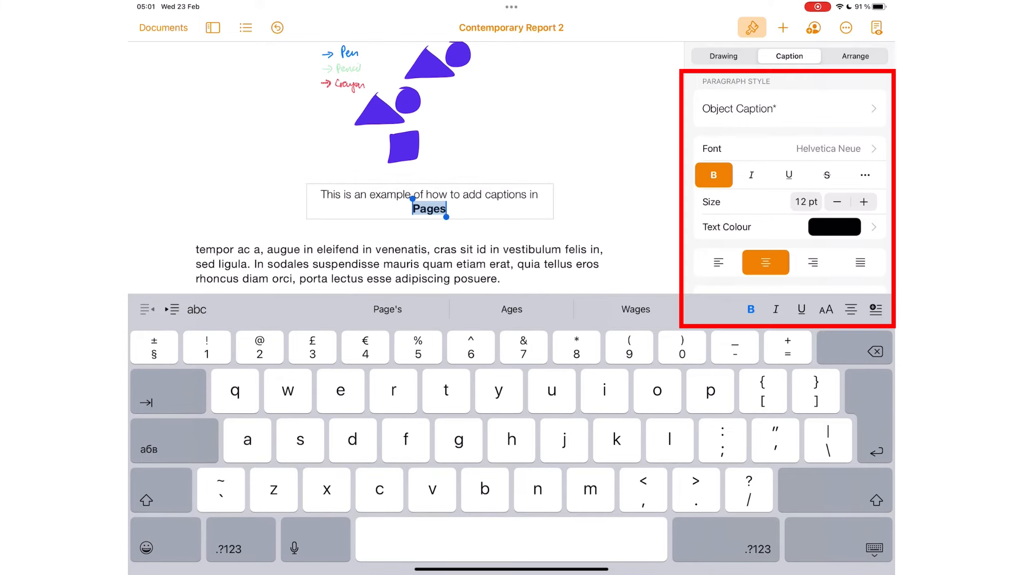
{"action": "left_click", "coordinate": [722, 55]}
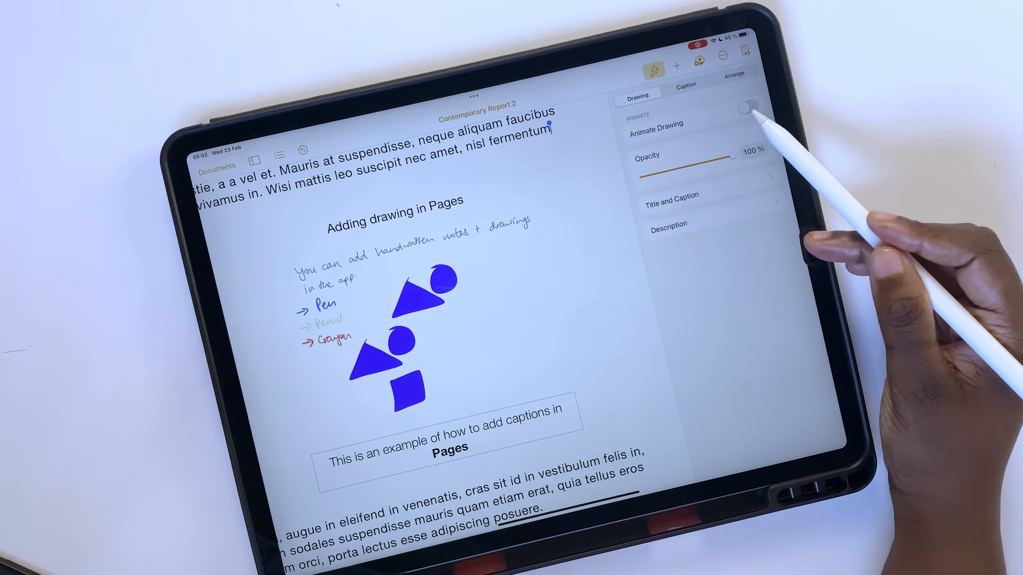
{"action": "left_click", "coordinate": [745, 107]}
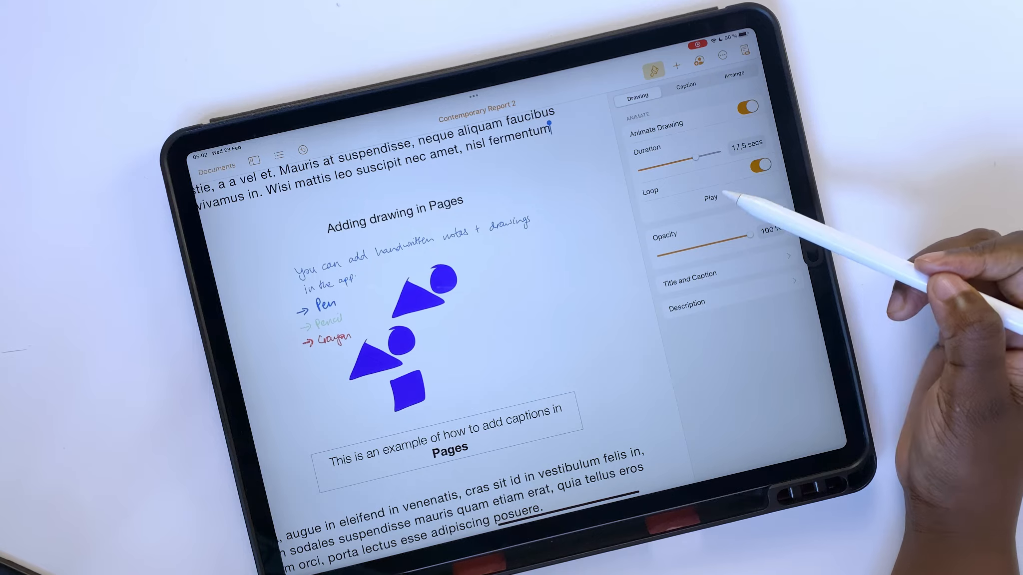
{"action": "left_click", "coordinate": [712, 198]}
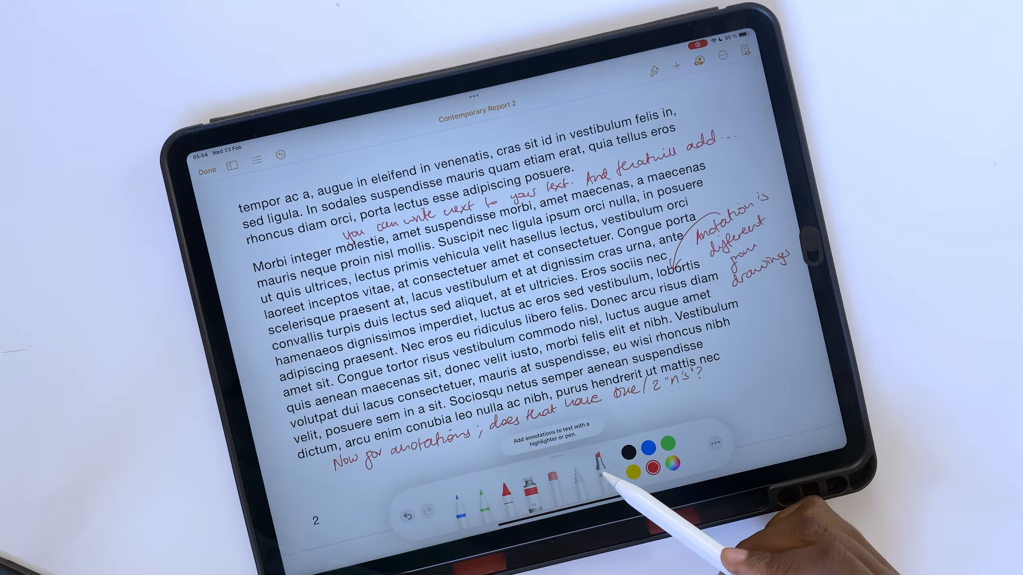
- Bring up the pen and highlighter annotation style choices from the pen tool
{"action": "left_click", "coordinate": [594, 467]}
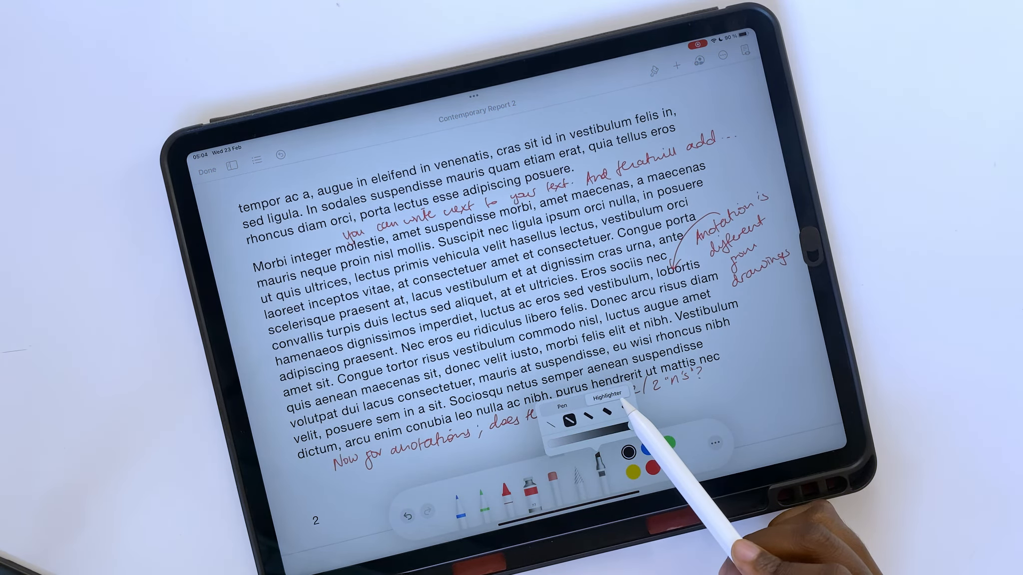